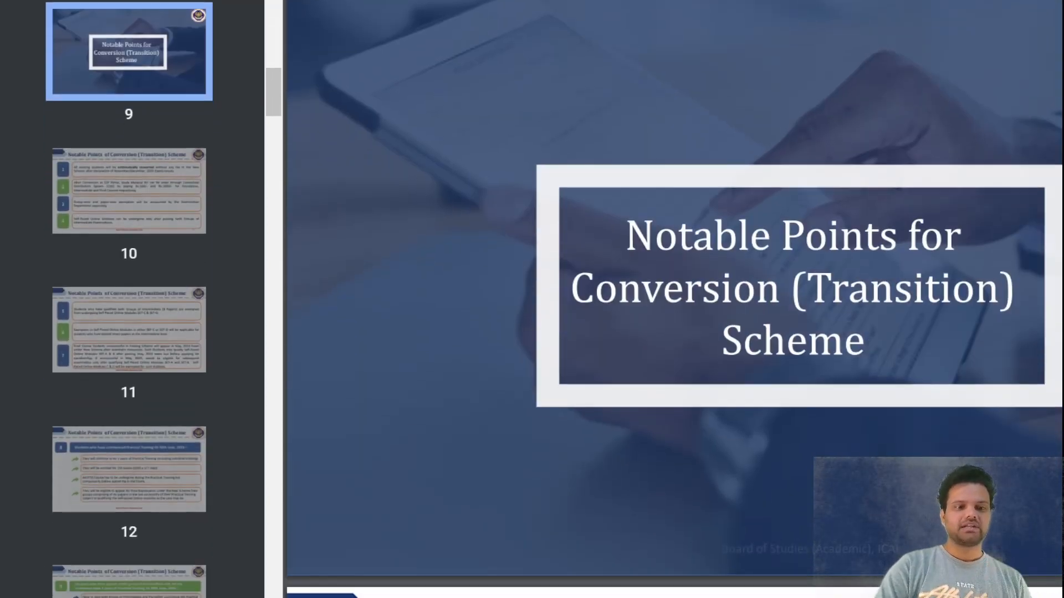
Scroll past the PDF conversion-scheme slides to the MrX spreadsheet
scroll(down, 3)
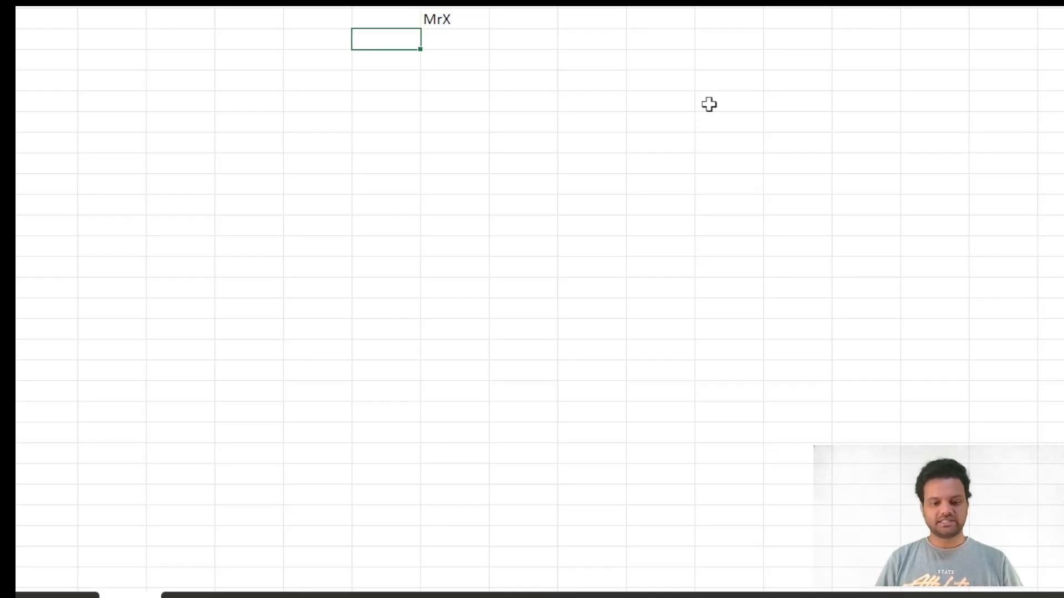
Enter CA Final marks Acc 45, SFM 50, Aud 35, Law 65 and total them with =SUM(G7:G9)
text(CA Fl)
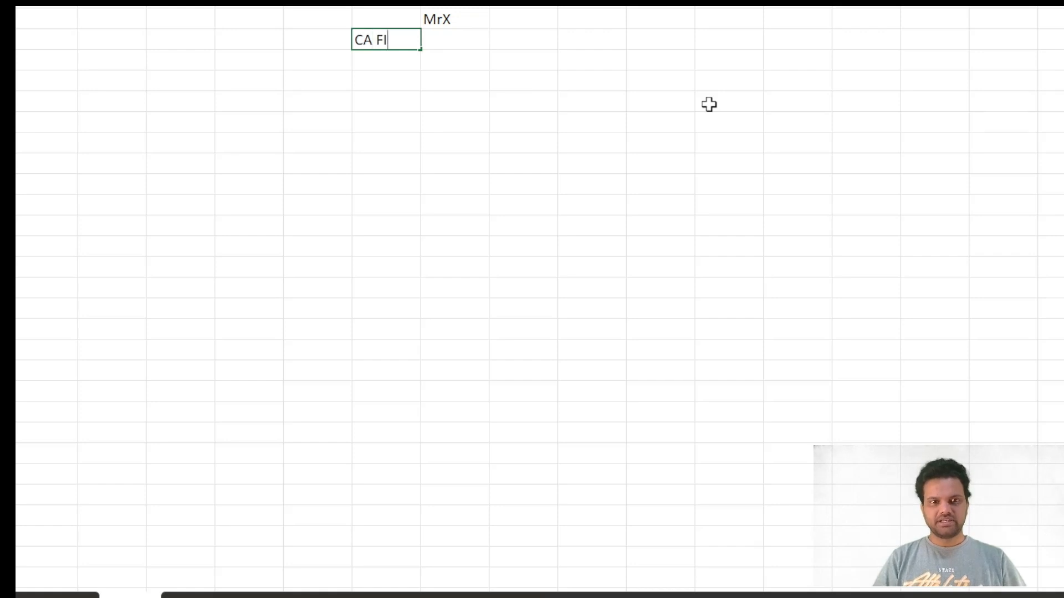
text(nal)
click(386, 60)
text(Acc)
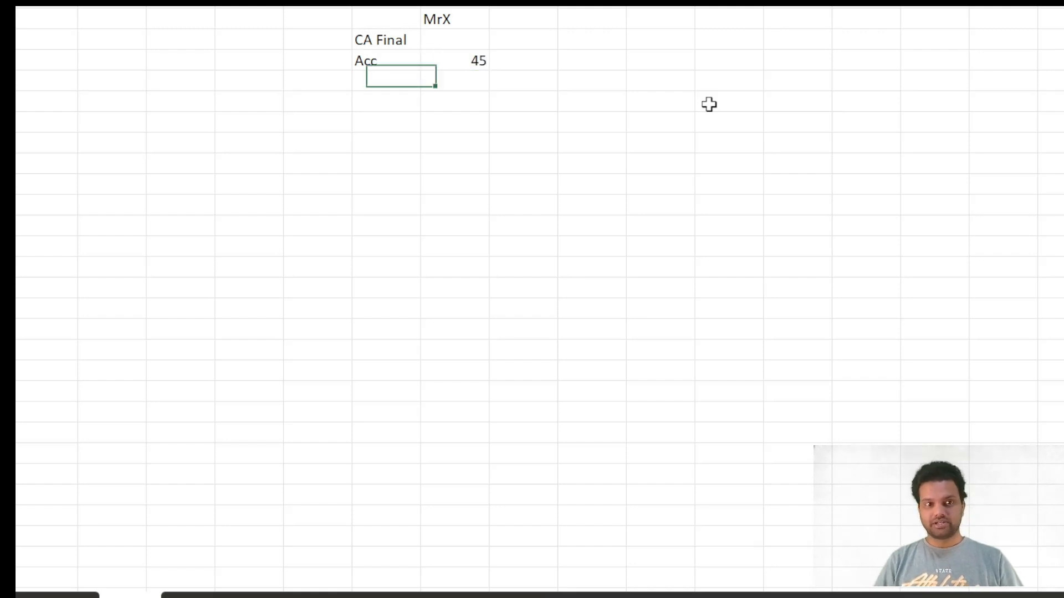
text(SFM)
click(455, 81)
text(50)
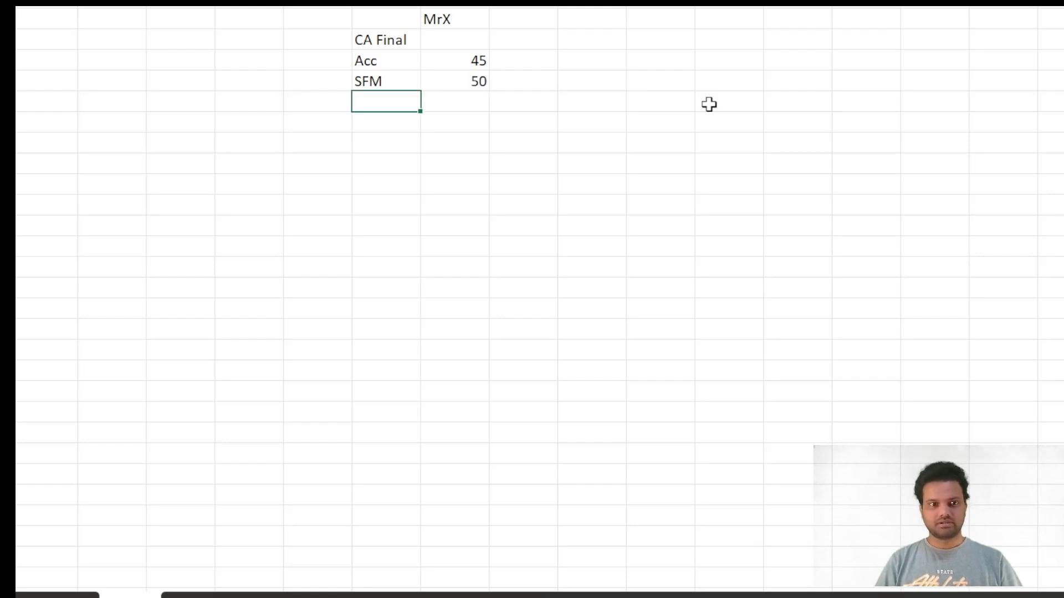
text(Aud)
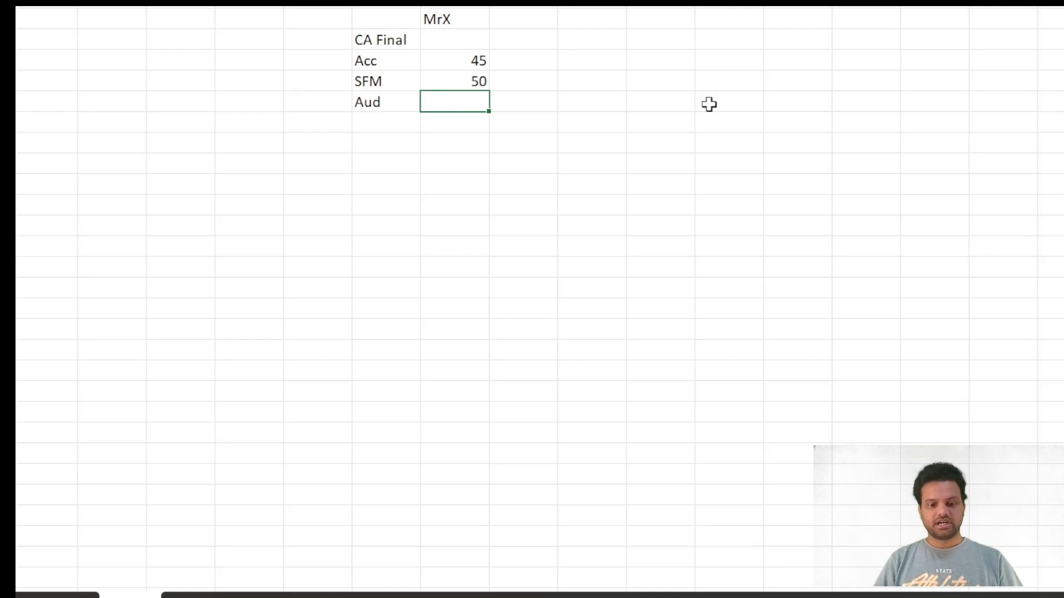
text(35)
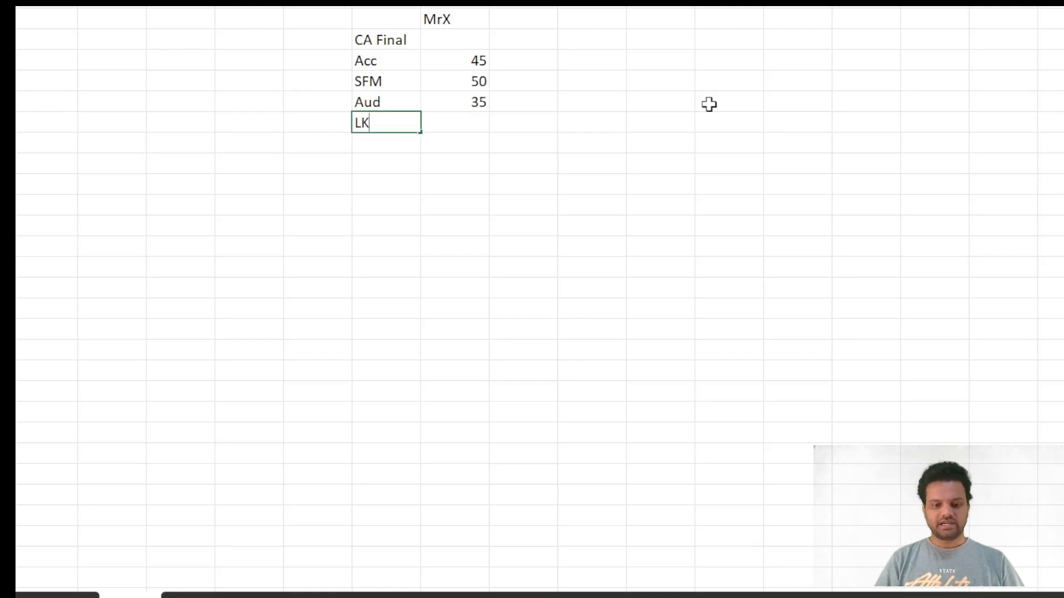
text(Law)
click(455, 123)
text(65)
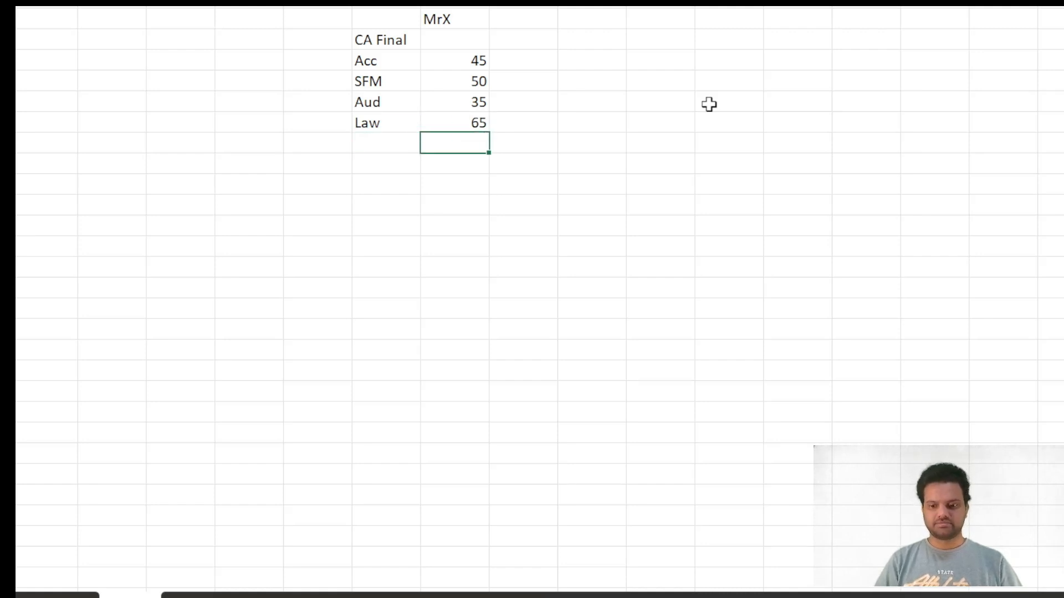
text(=SUM(G7:G9)
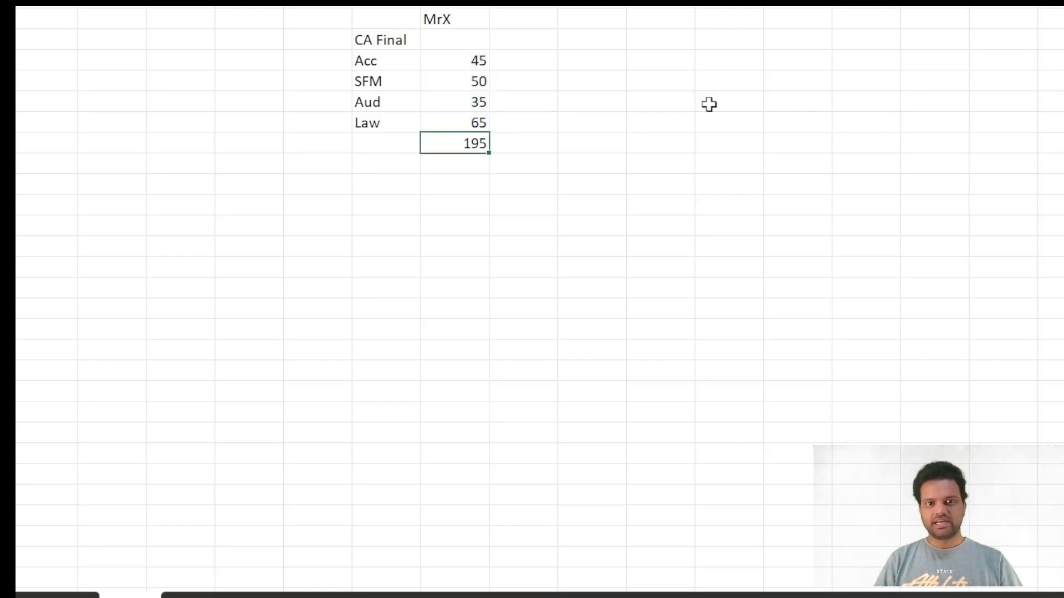
Head the existing marks column Nov'23
click(454, 81)
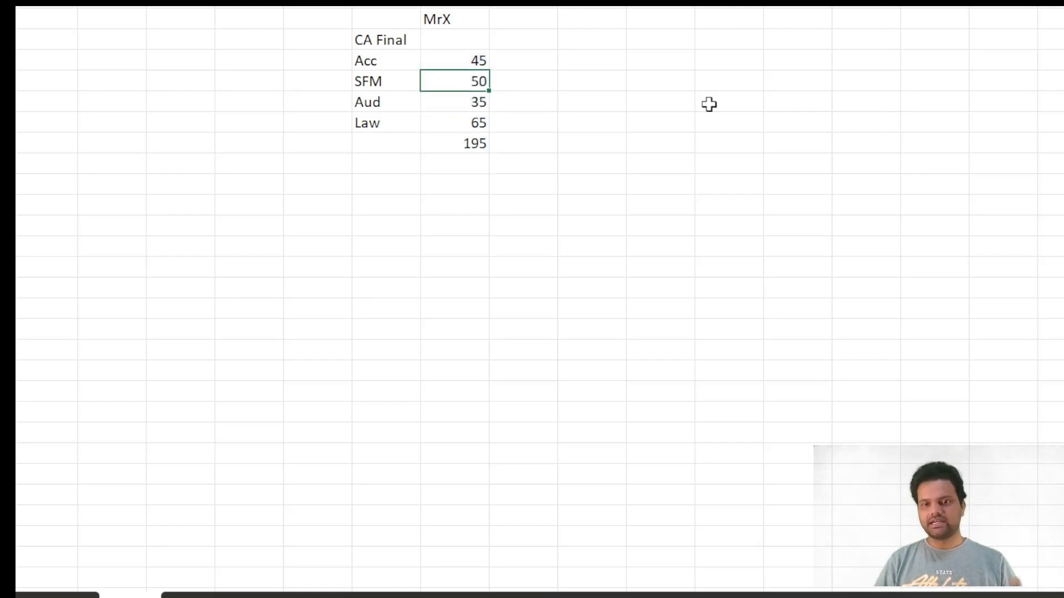
click(453, 40)
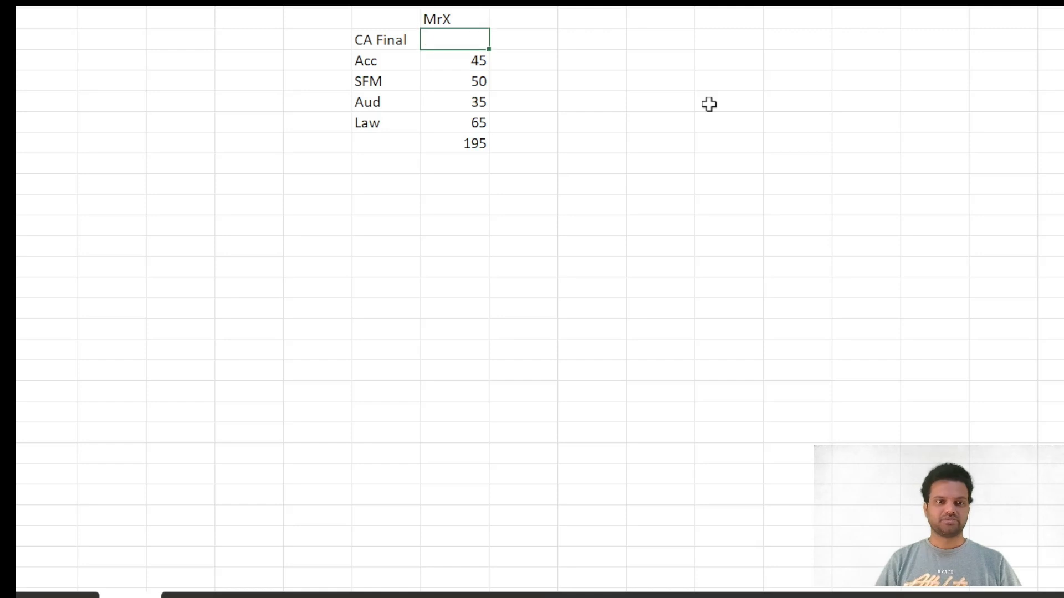
text(Nov'2)
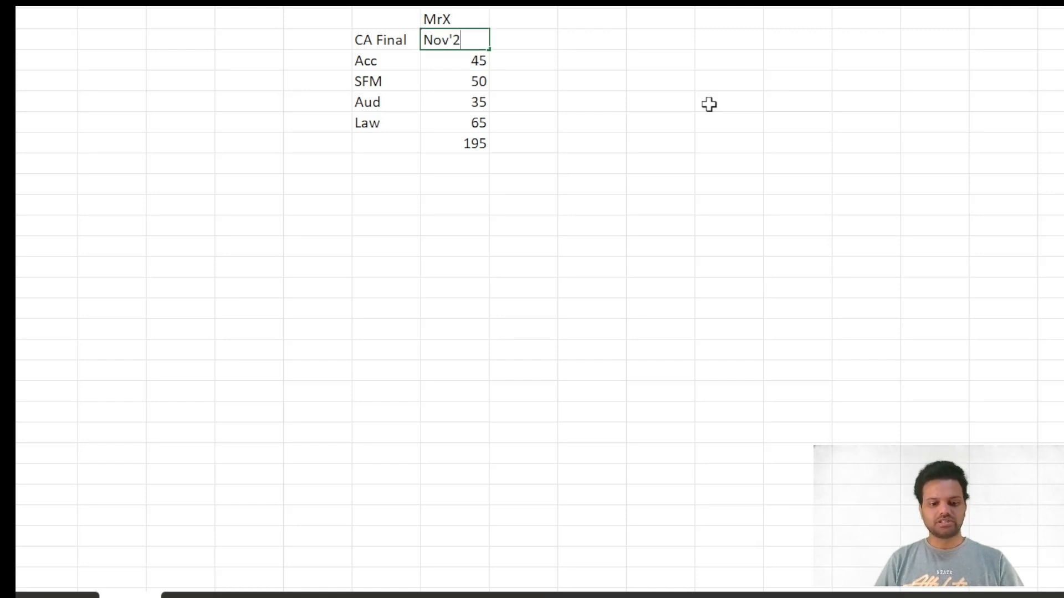
text(3)
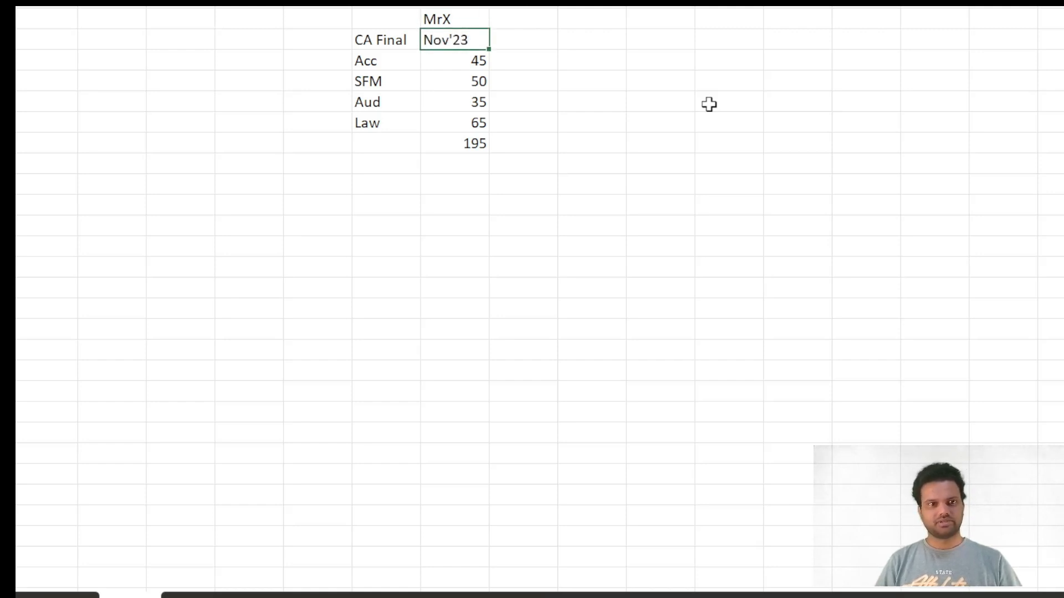
Add a May'24 column with marks 45, 50, 45 and 65
text(M)
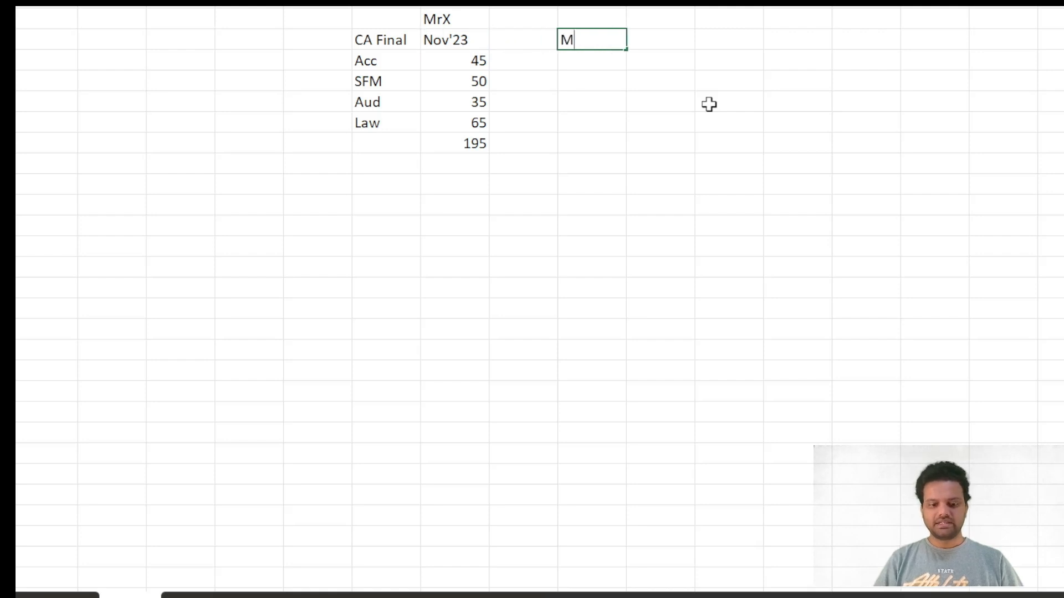
text(ay'24)
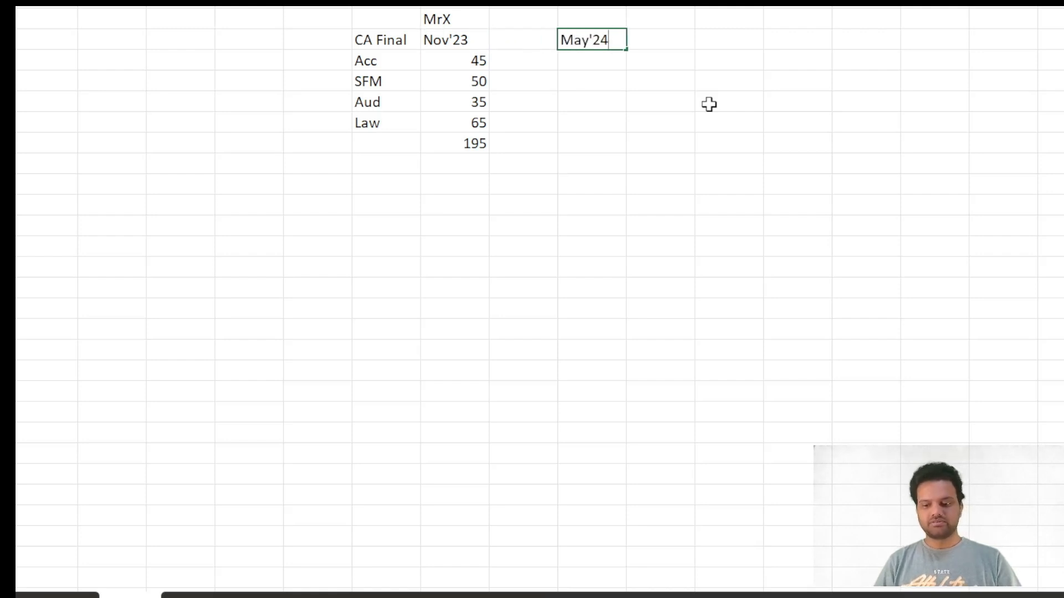
key(Return)
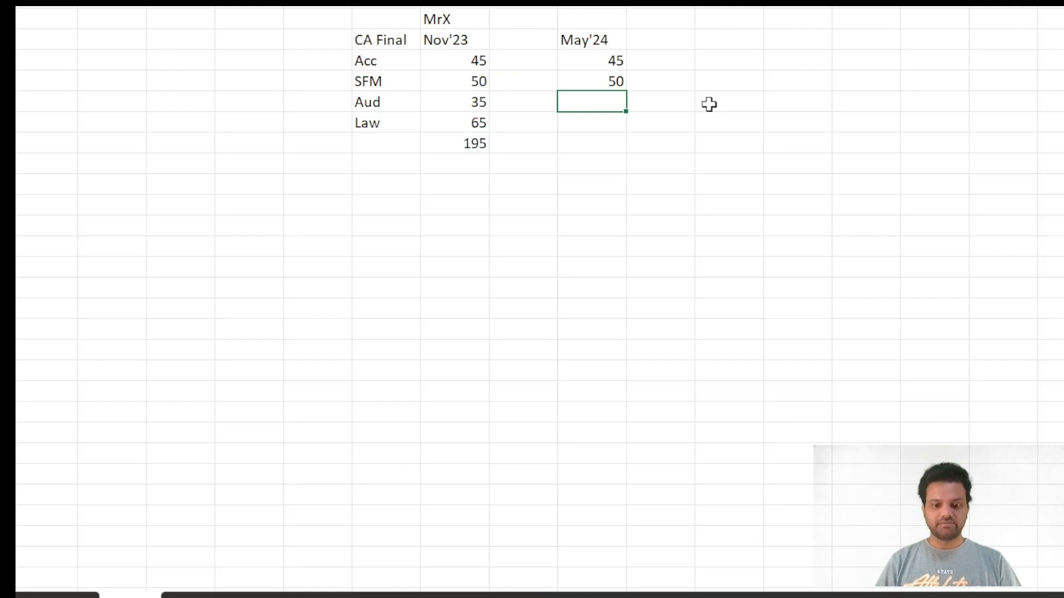
text(45)
click(591, 123)
text(65)
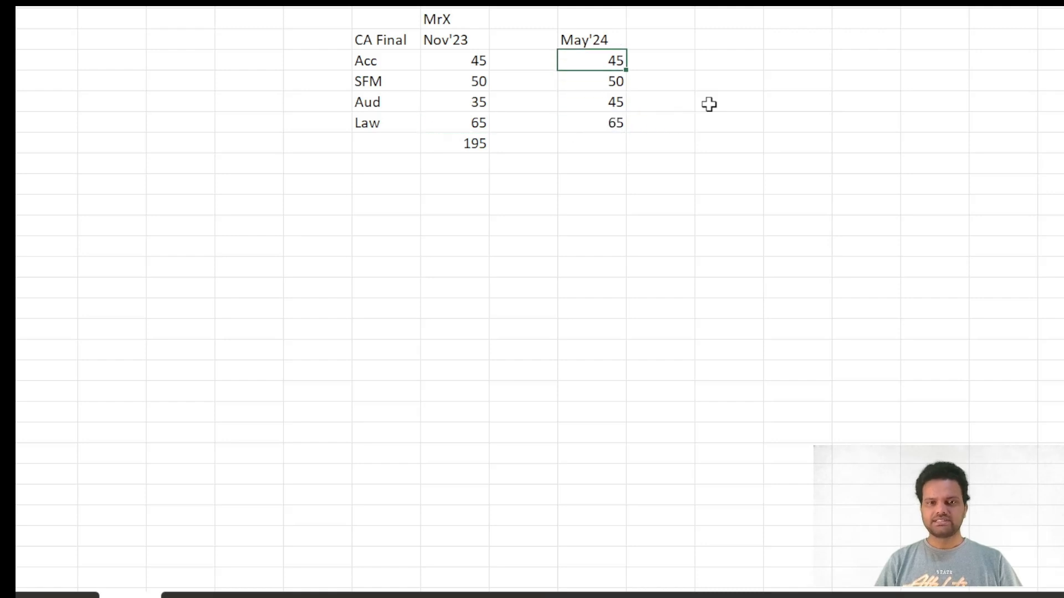
Label May'24 as Old, AutoSum its marks to 205, and write Pass below
text(Old)
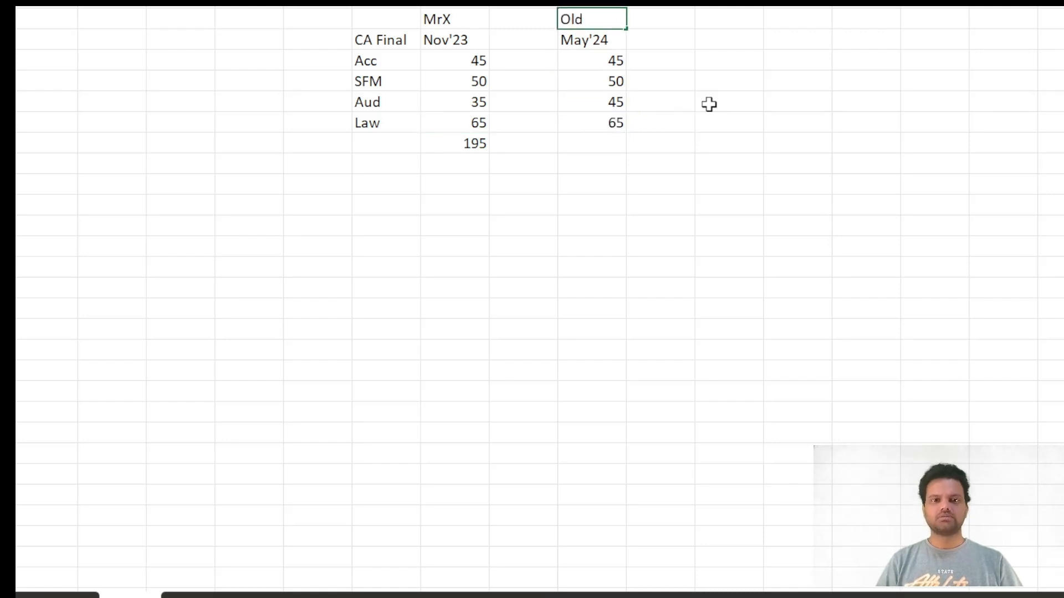
click(591, 39)
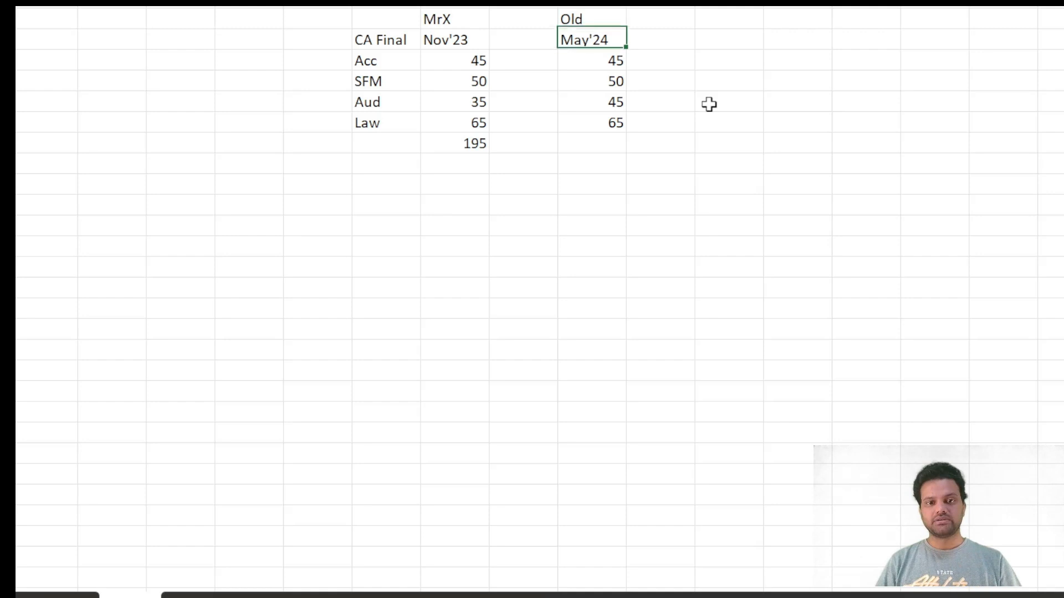
click(591, 142)
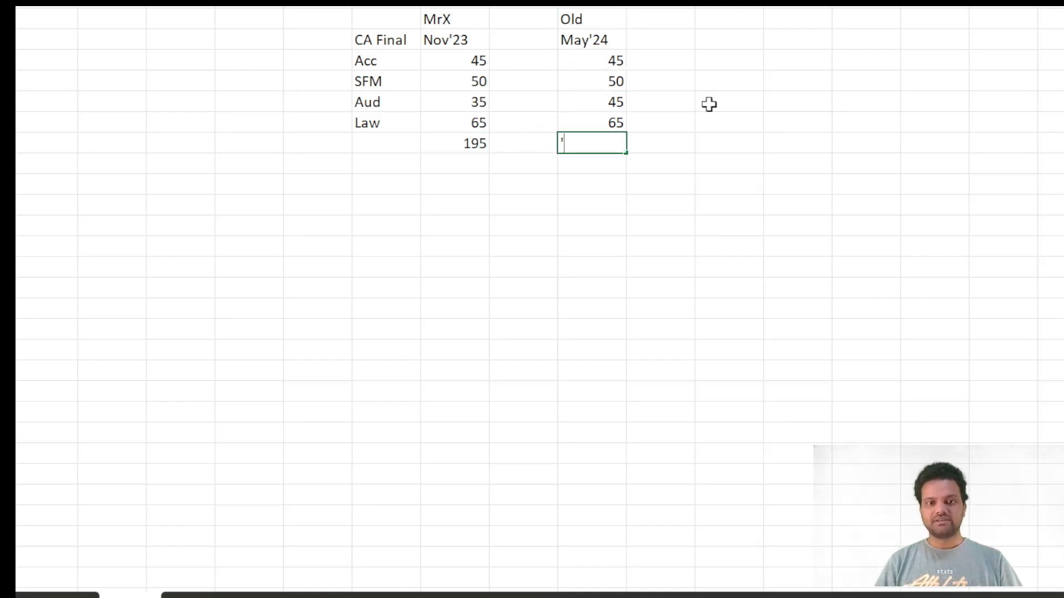
key(Return)
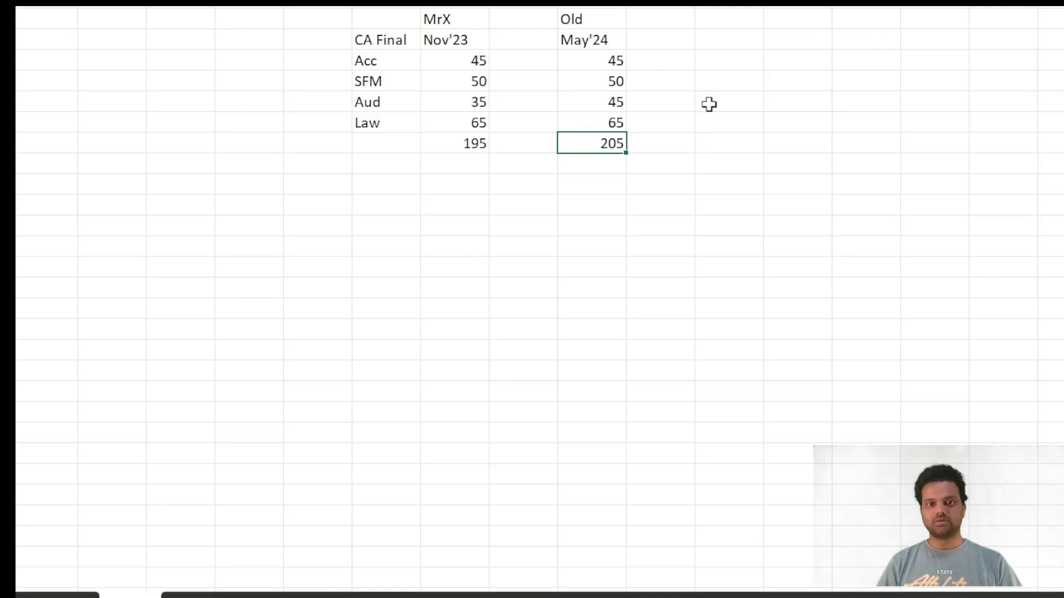
text(Pass)
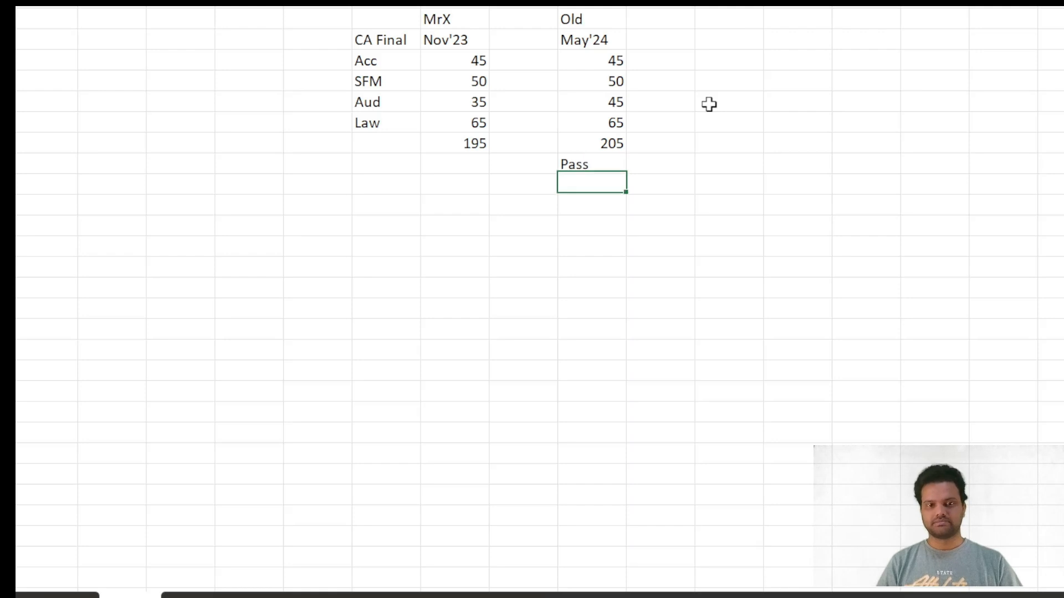
click(590, 39)
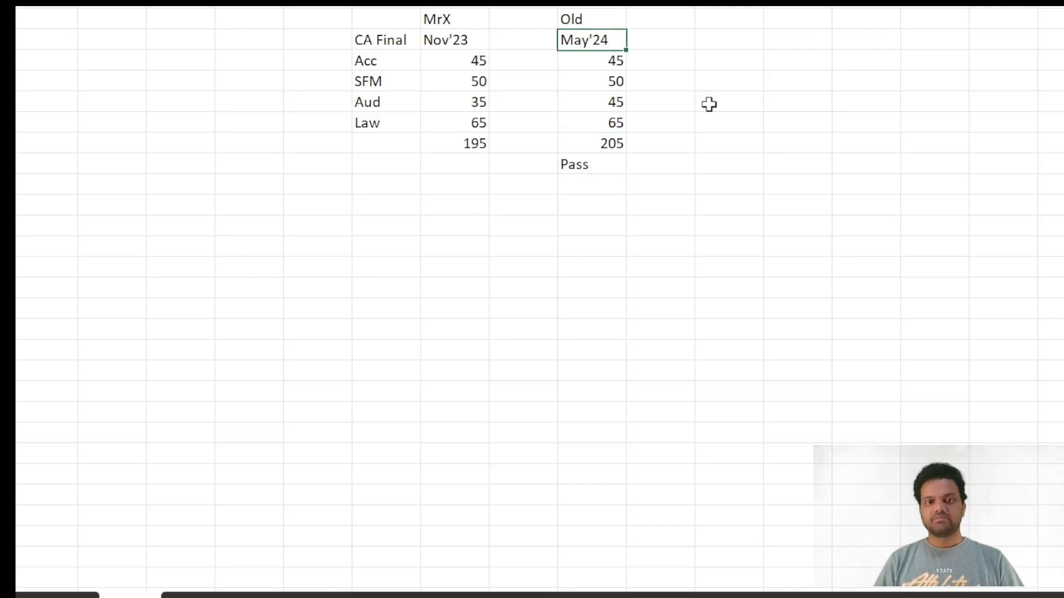
Add a New May'24 column with marks 45, 50, 45, total 140, and 150 beside it
text(N)
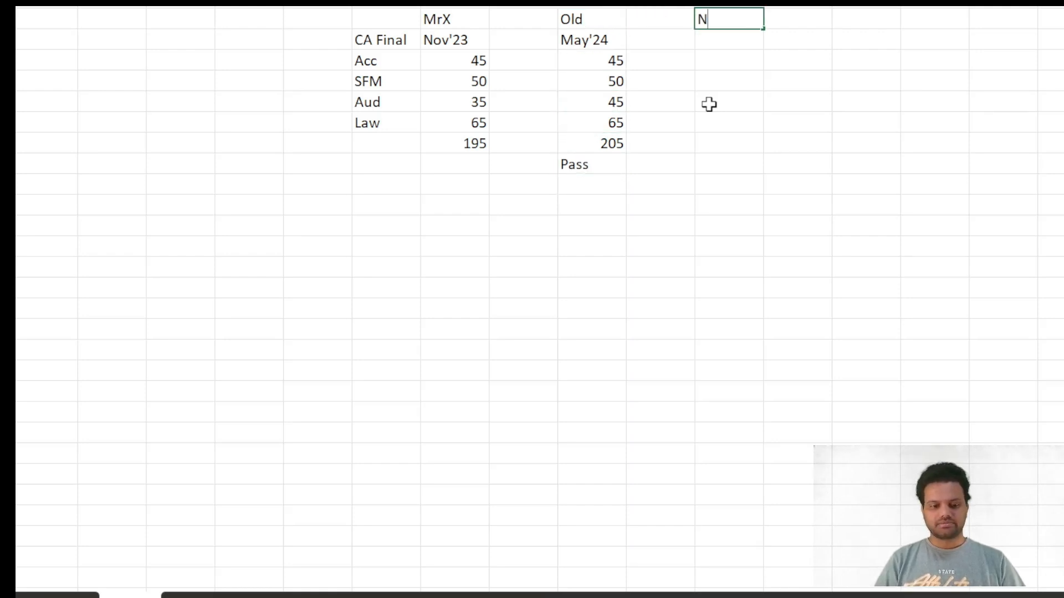
key(Enter)
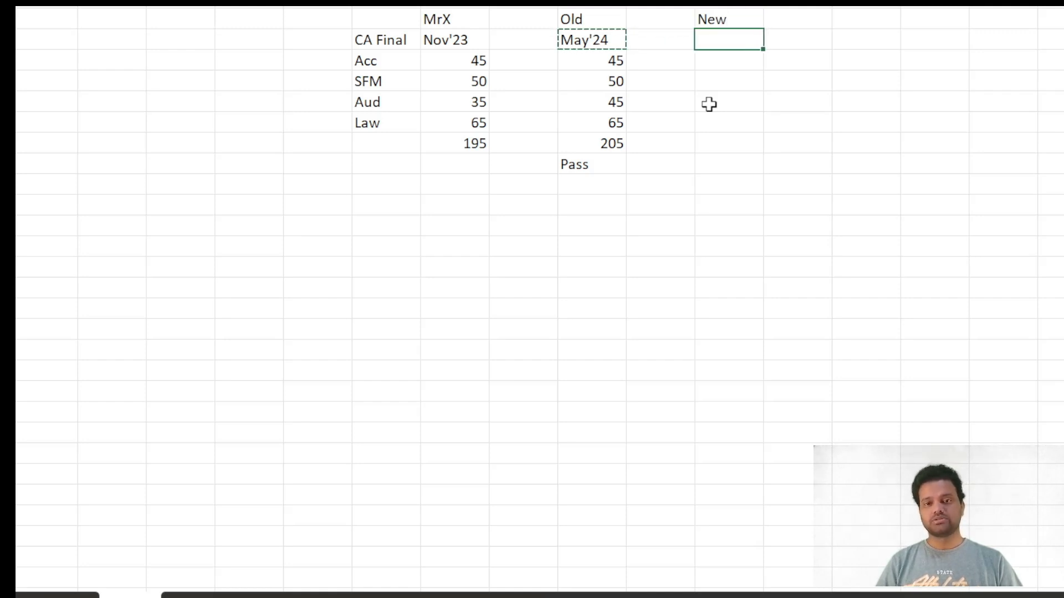
text(May'24)
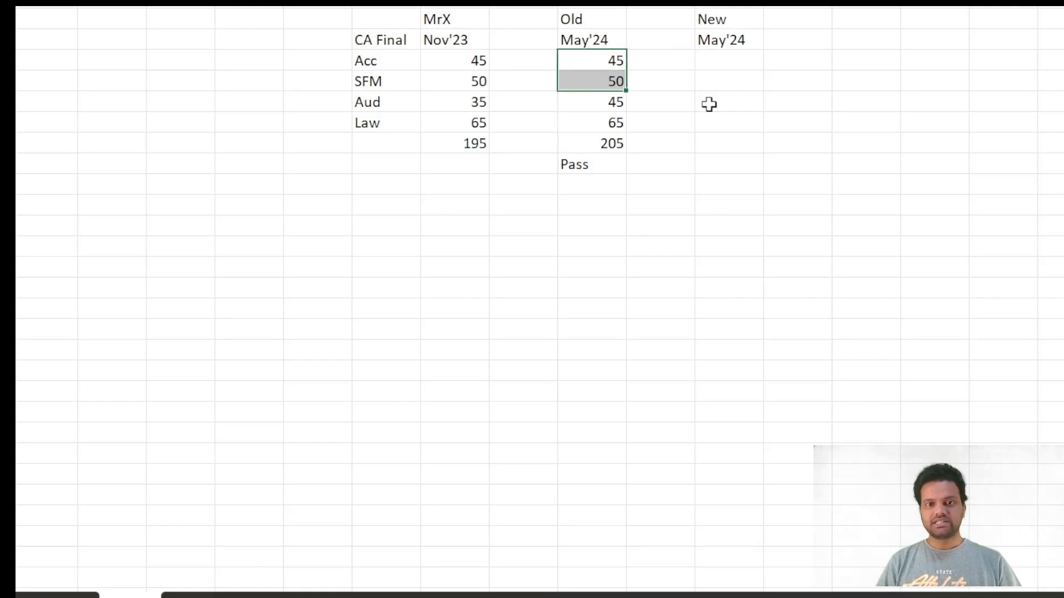
click(728, 60)
text(45)
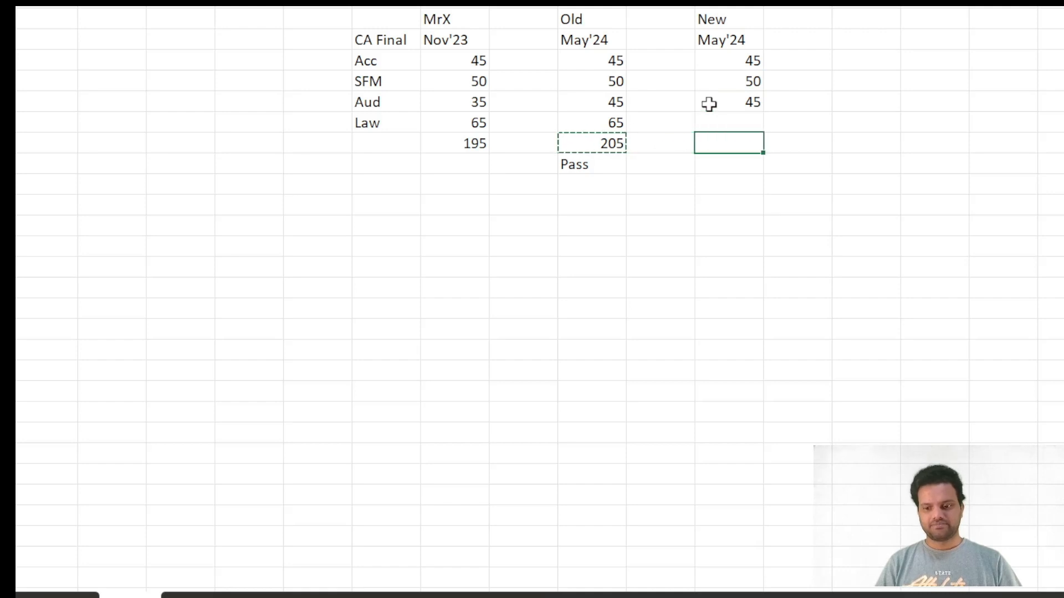
text(140)
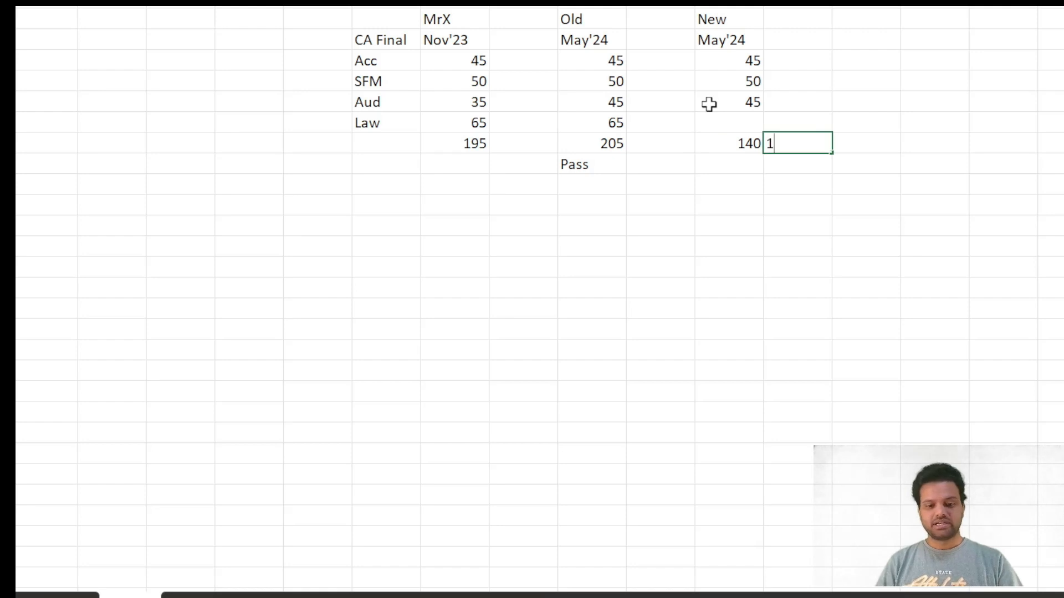
text(150)
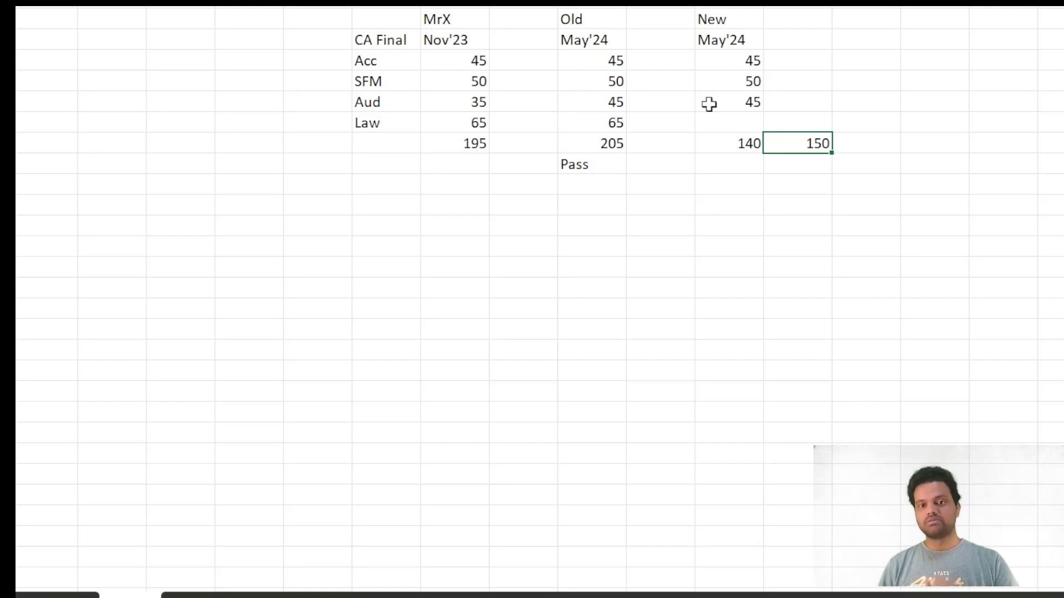
click(728, 143)
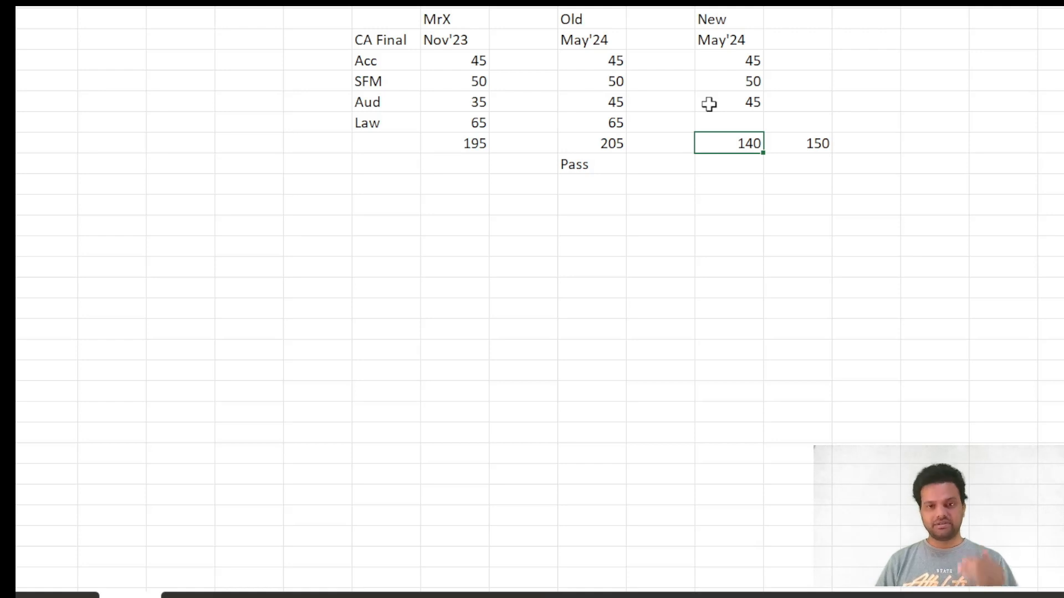
click(729, 123)
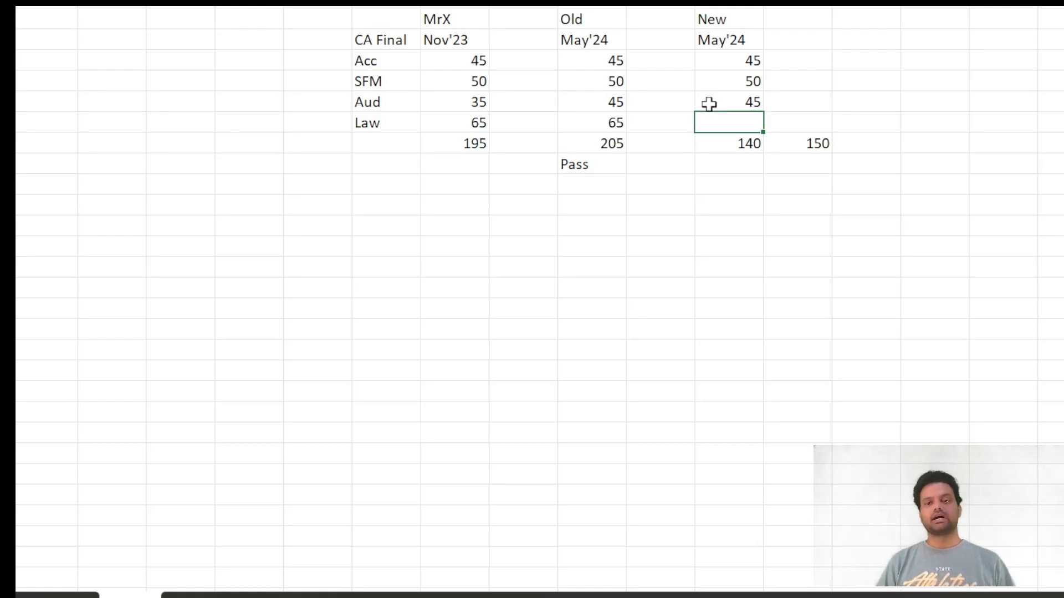